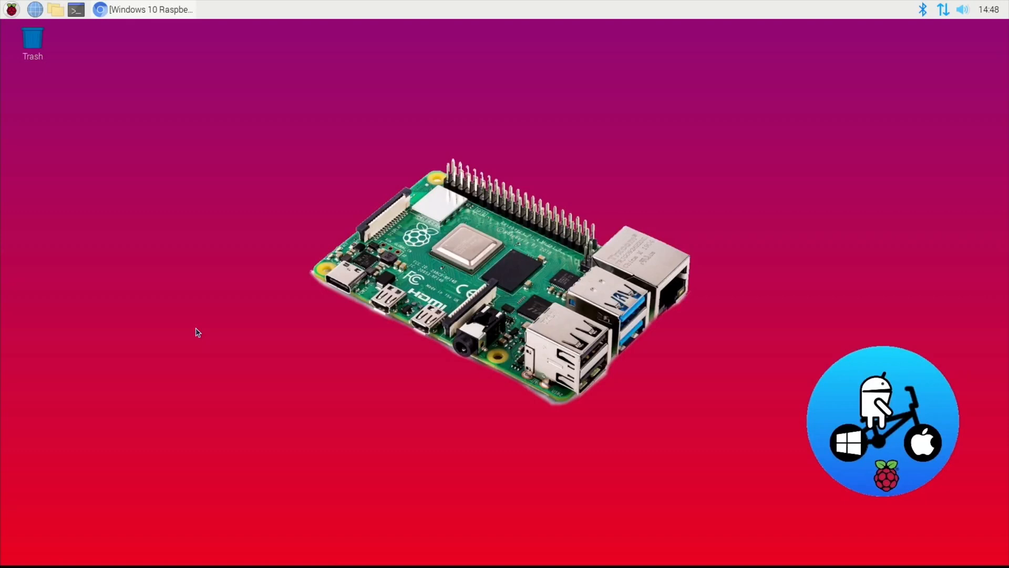
mouse_move(128, 217)
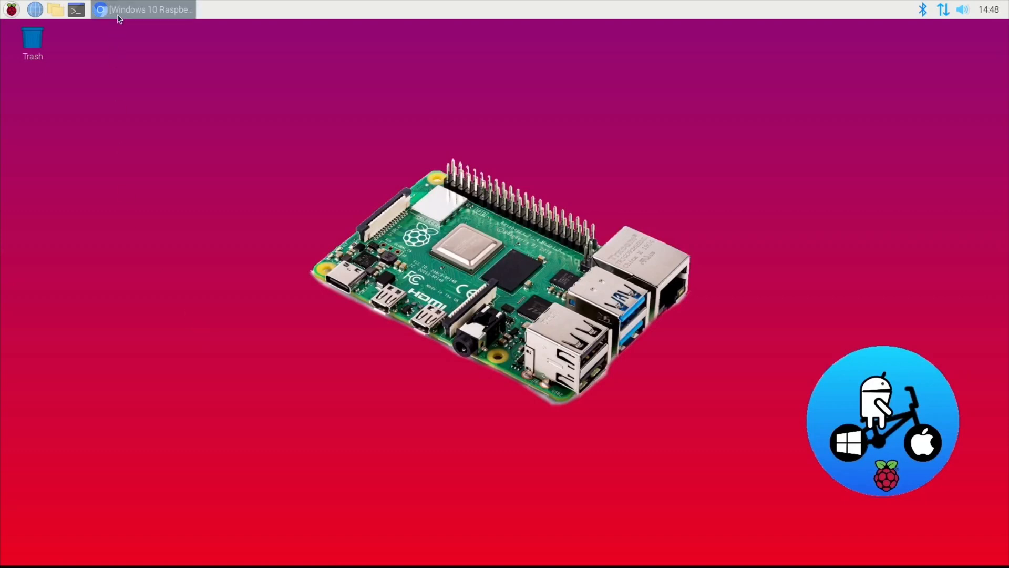
Copy the two sudo fix commands from the YouTube comment under the video.
click(143, 10)
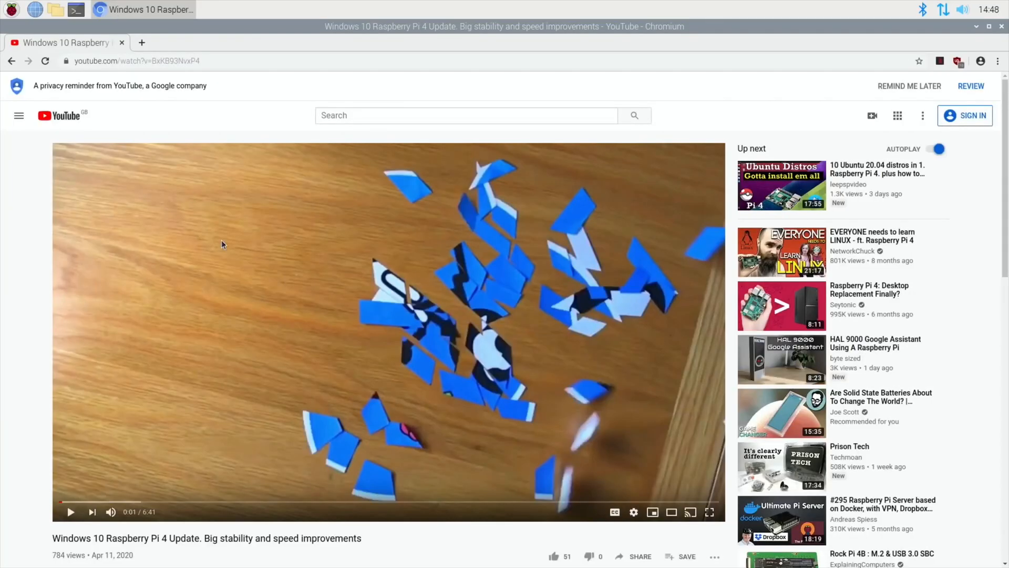
scroll(down, 3)
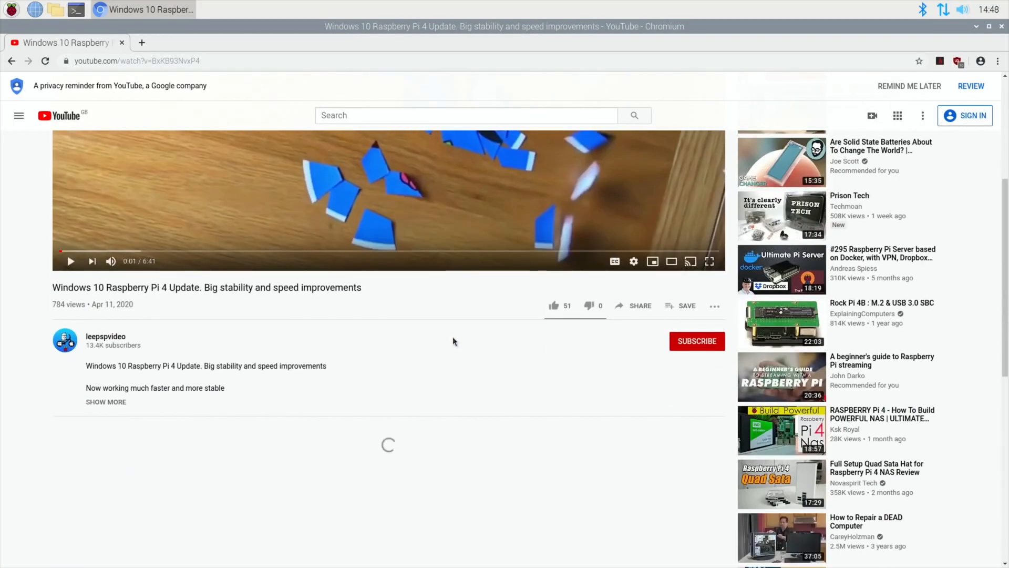
scroll(down, 3)
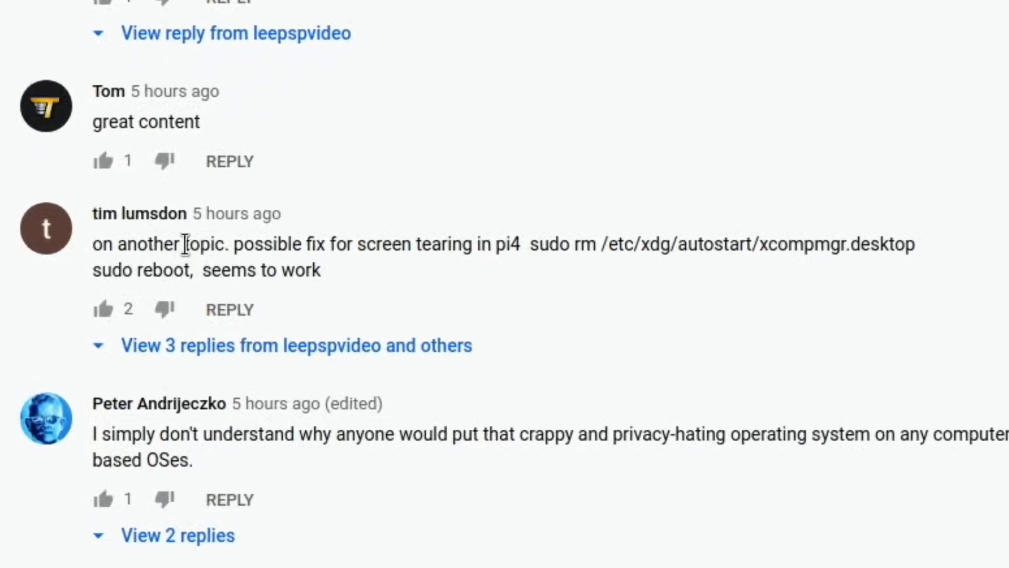
mouse_move(495, 243)
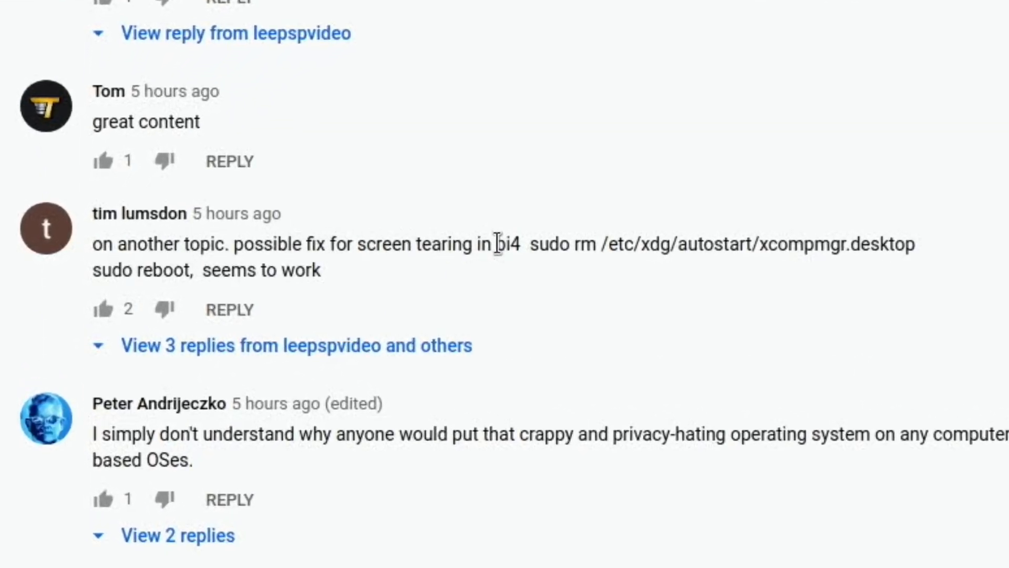
mouse_move(528, 251)
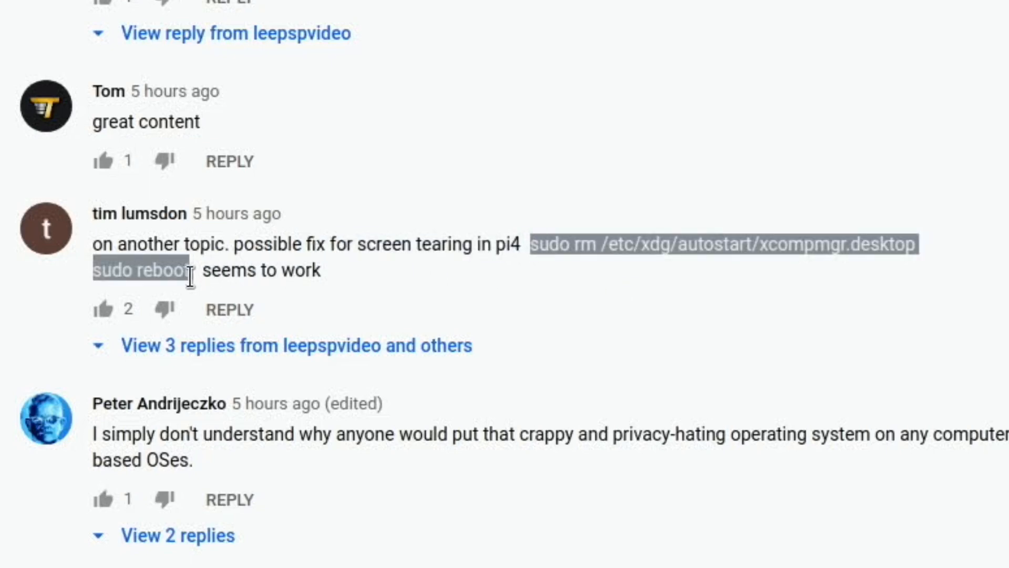
right_click(155, 277)
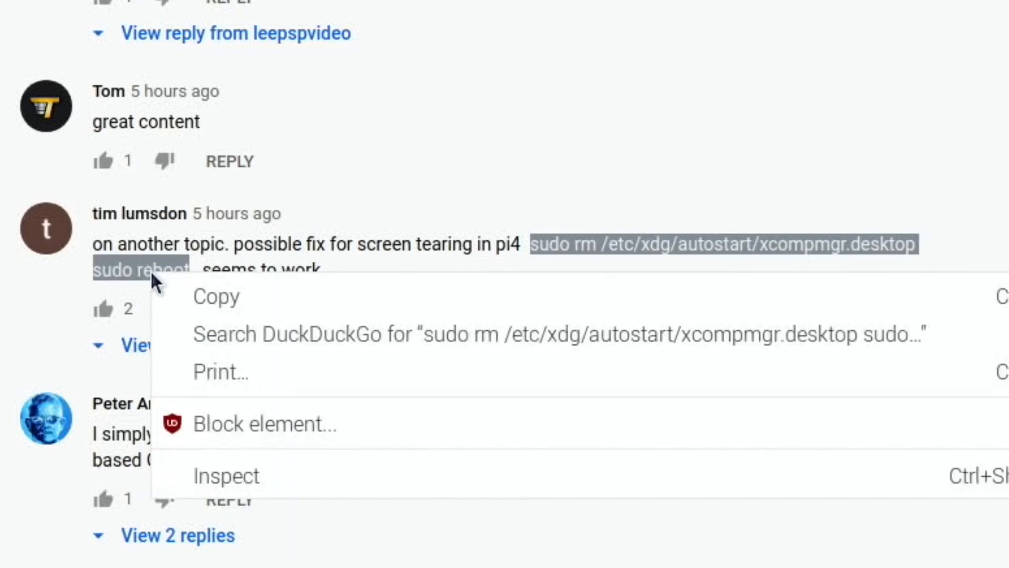
mouse_move(217, 296)
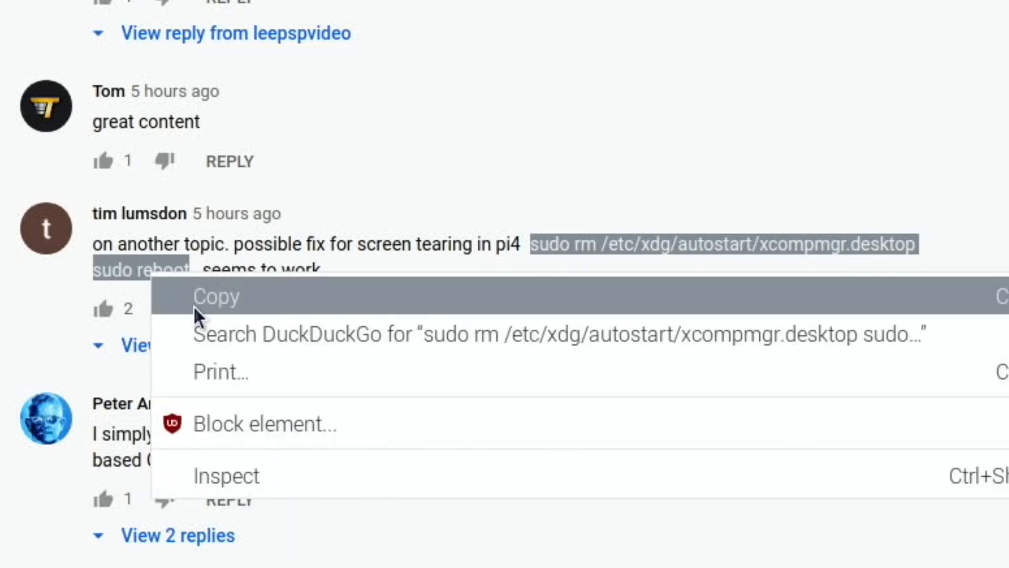
click(216, 296)
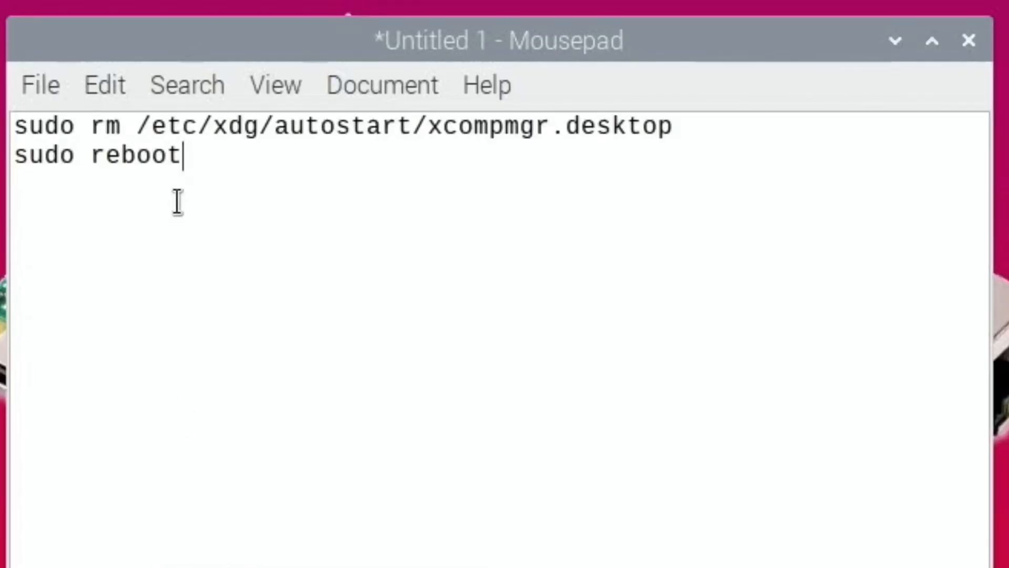
mouse_move(518, 139)
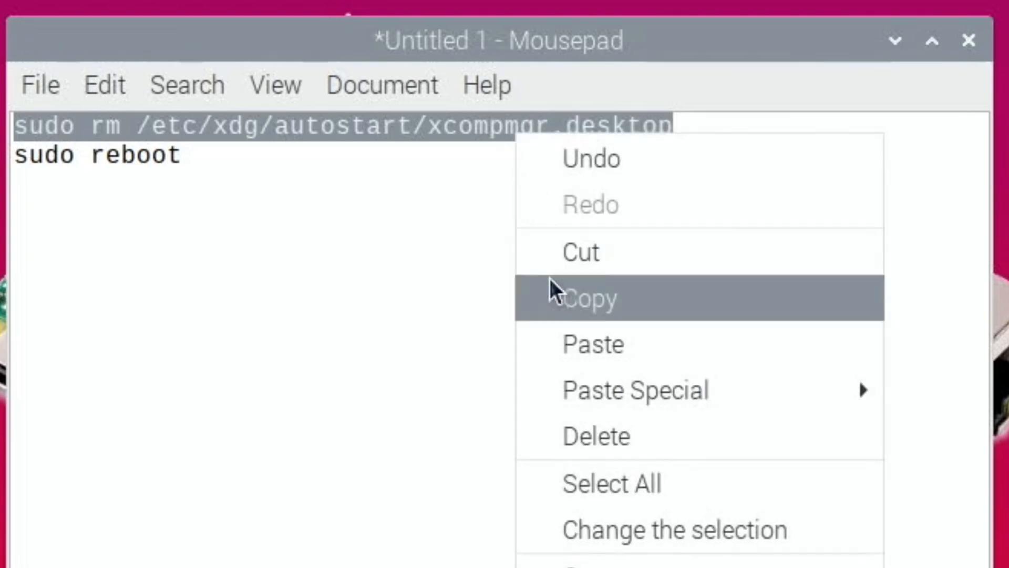
Copy the xcompmgr autostart file-removal line from the Mousepad note.
click(589, 297)
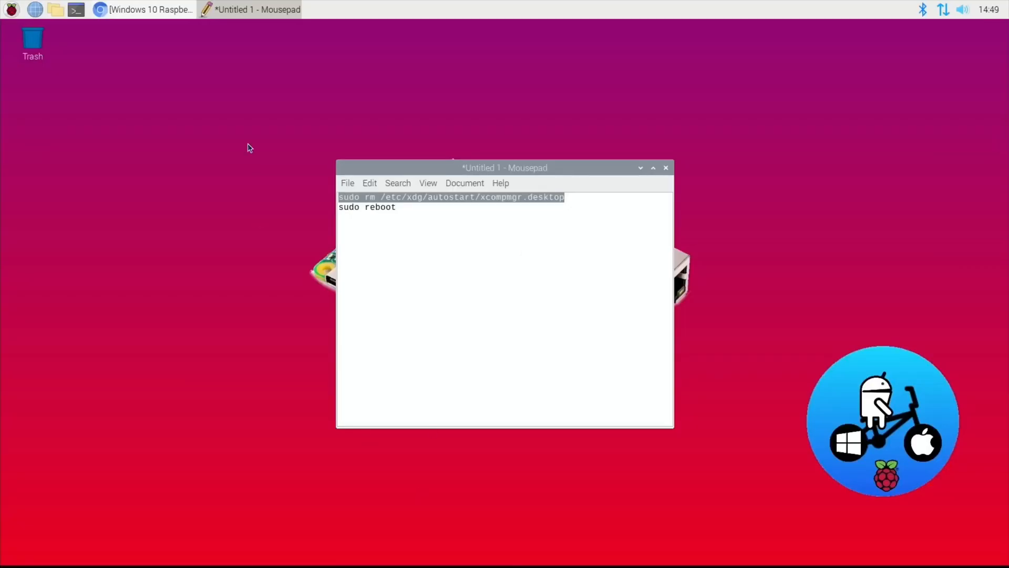
Expand the three replies under the fix comment on the YouTube page.
click(143, 10)
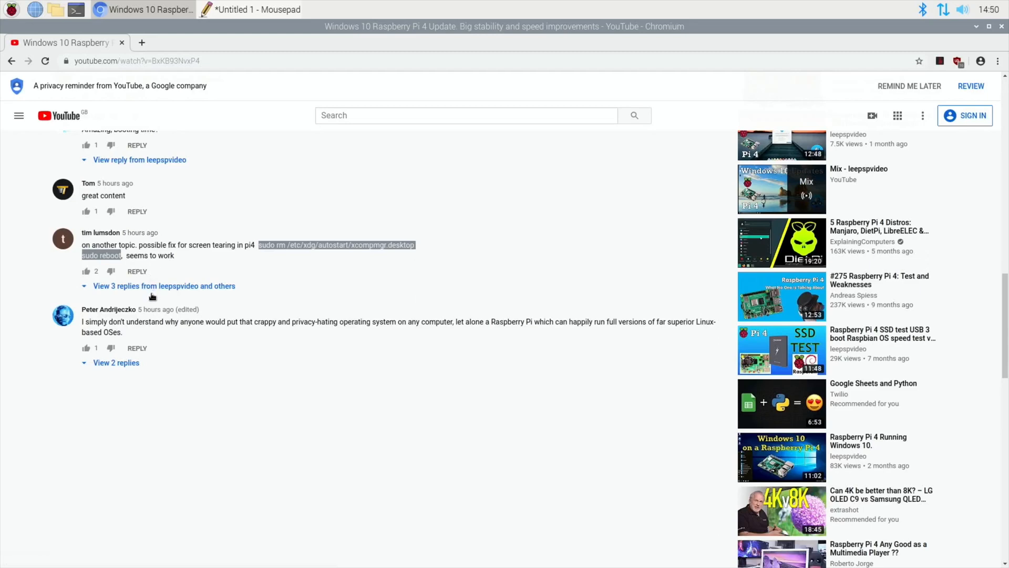
mouse_move(143, 291)
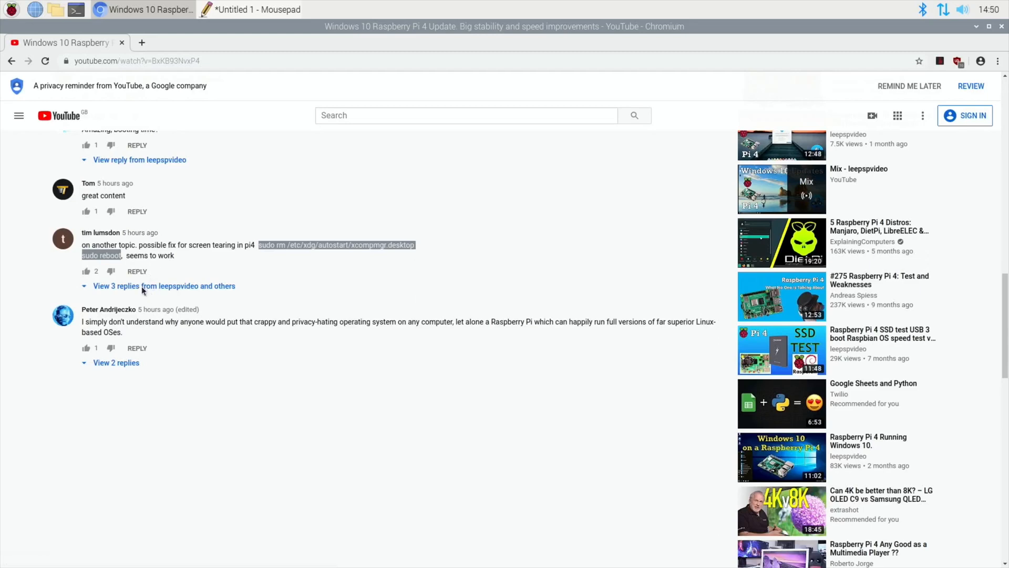
click(158, 286)
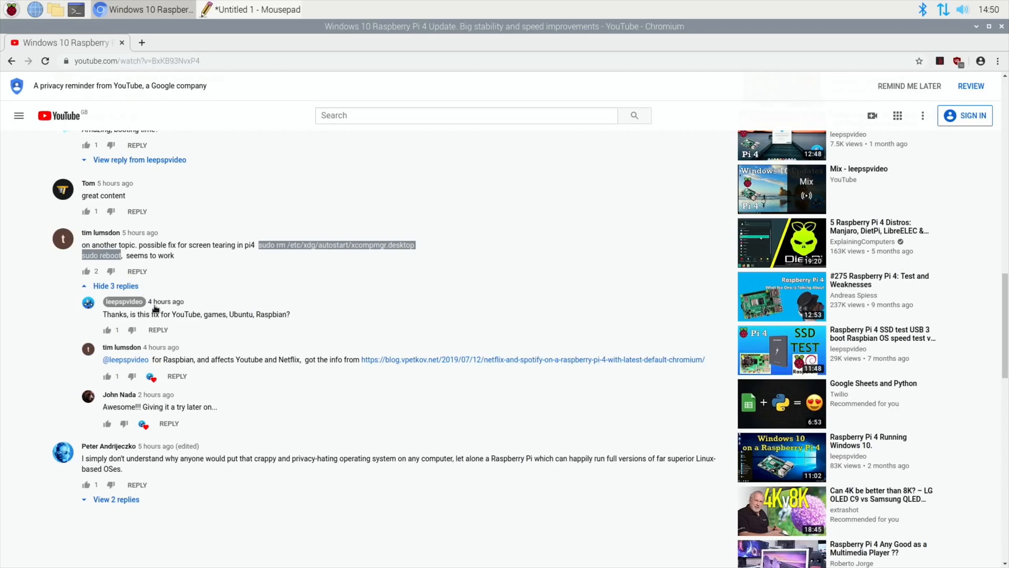
mouse_move(257, 332)
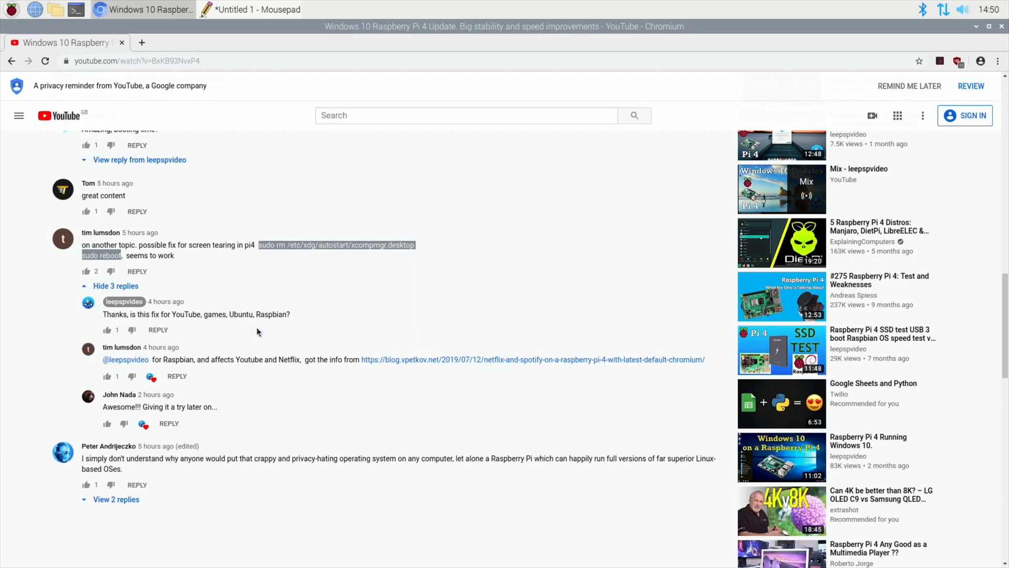
mouse_move(221, 367)
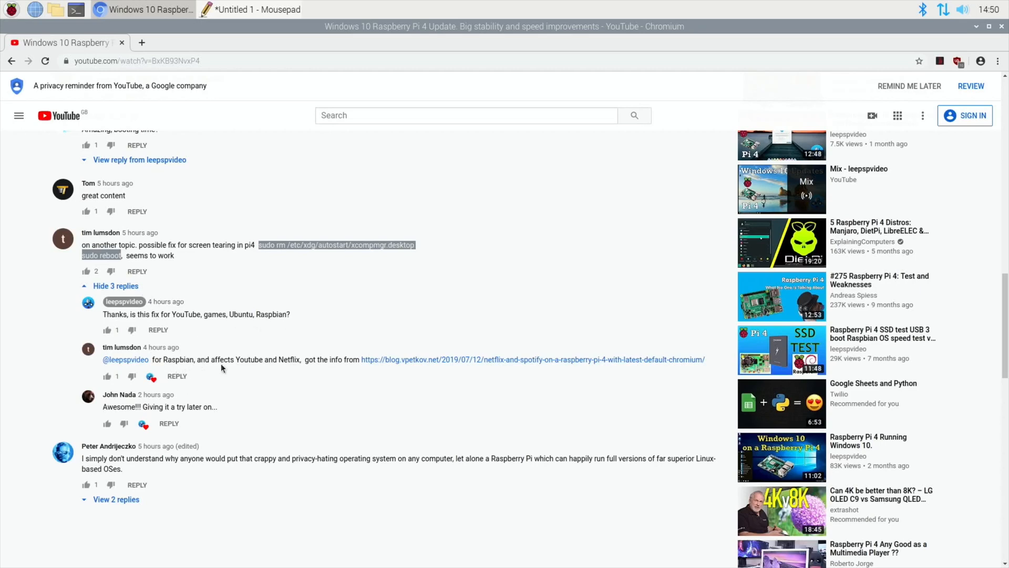
mouse_move(367, 375)
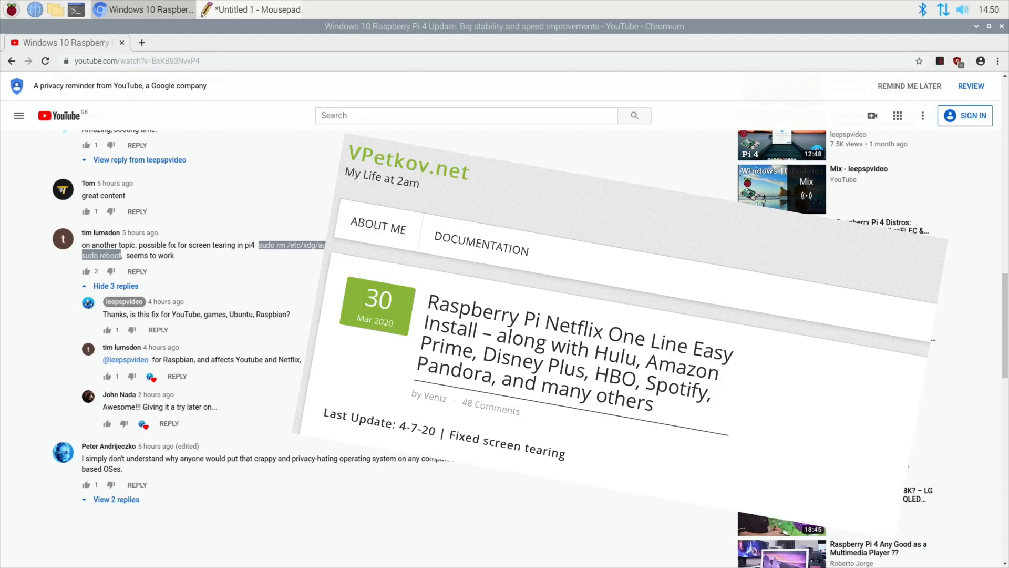
mouse_move(319, 225)
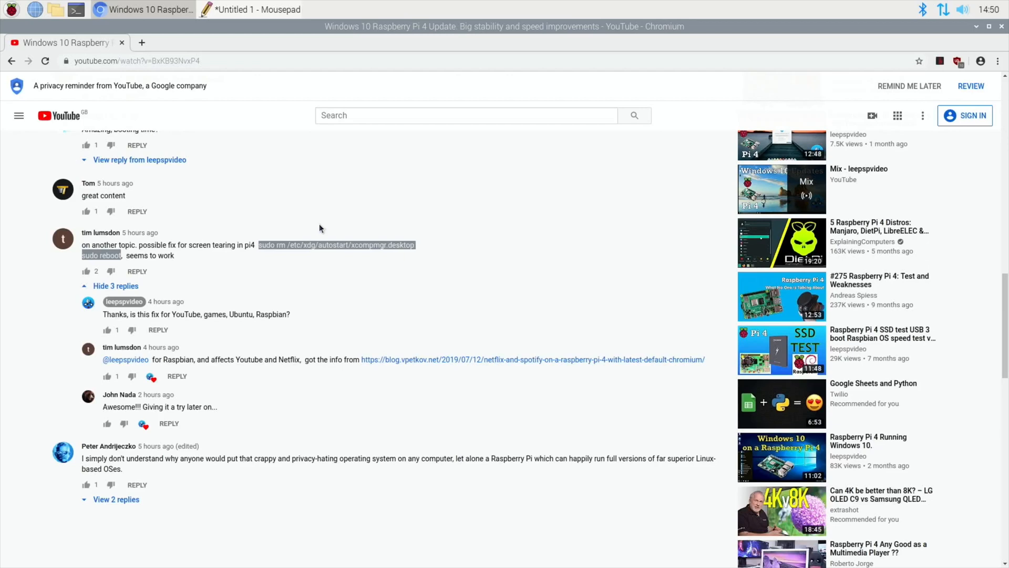
mouse_move(401, 354)
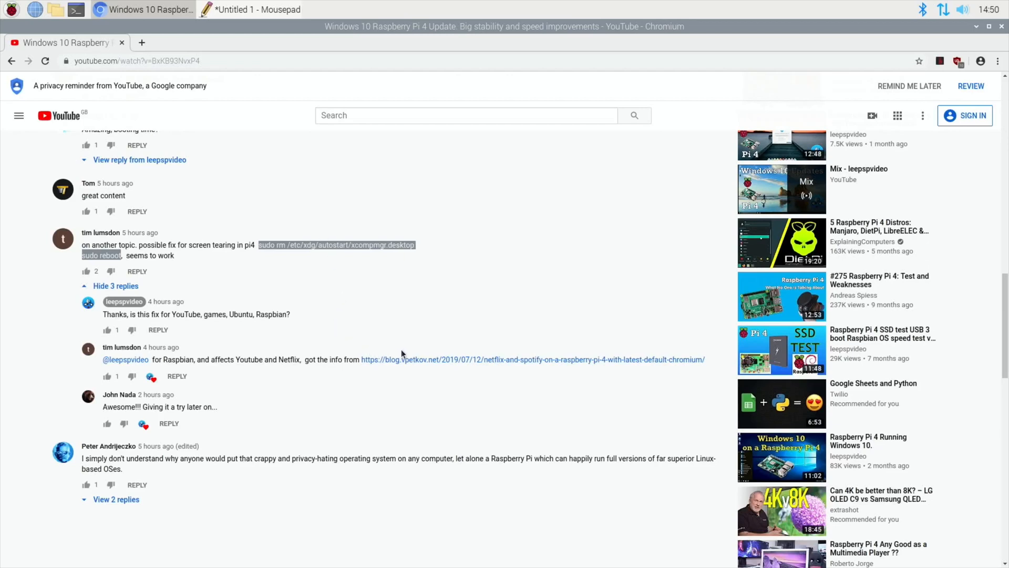
mouse_move(333, 388)
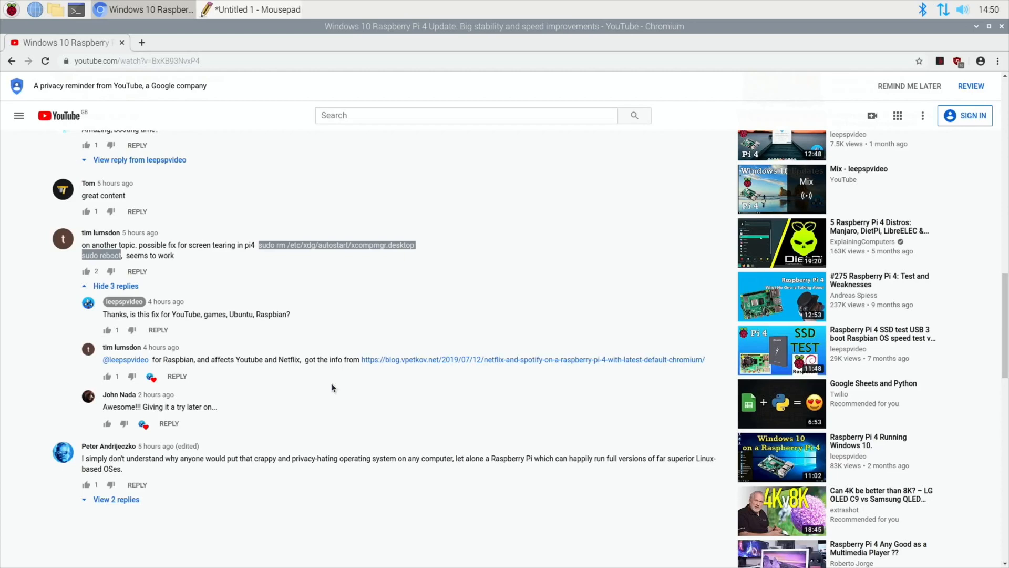
mouse_move(491, 378)
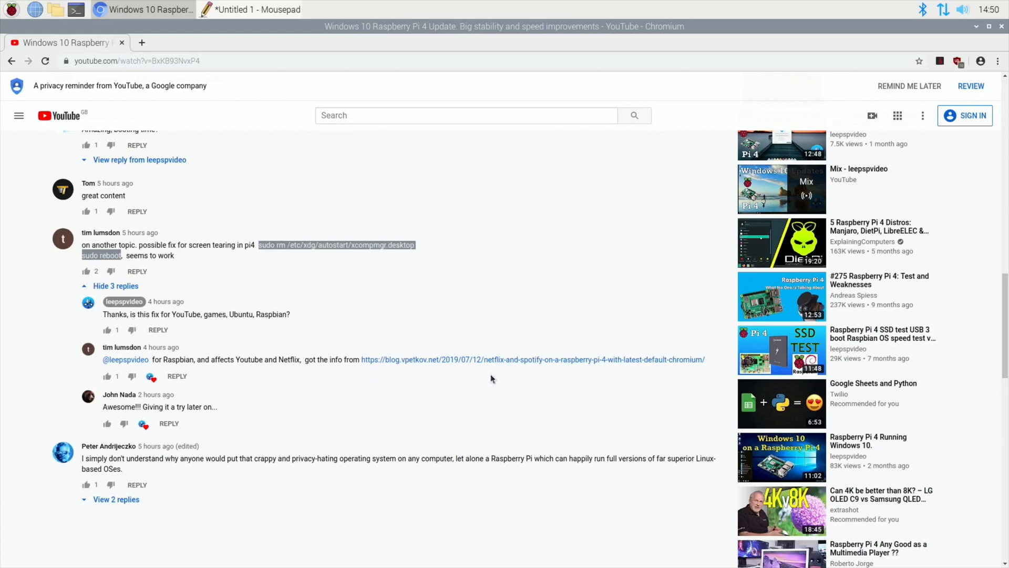
mouse_move(599, 375)
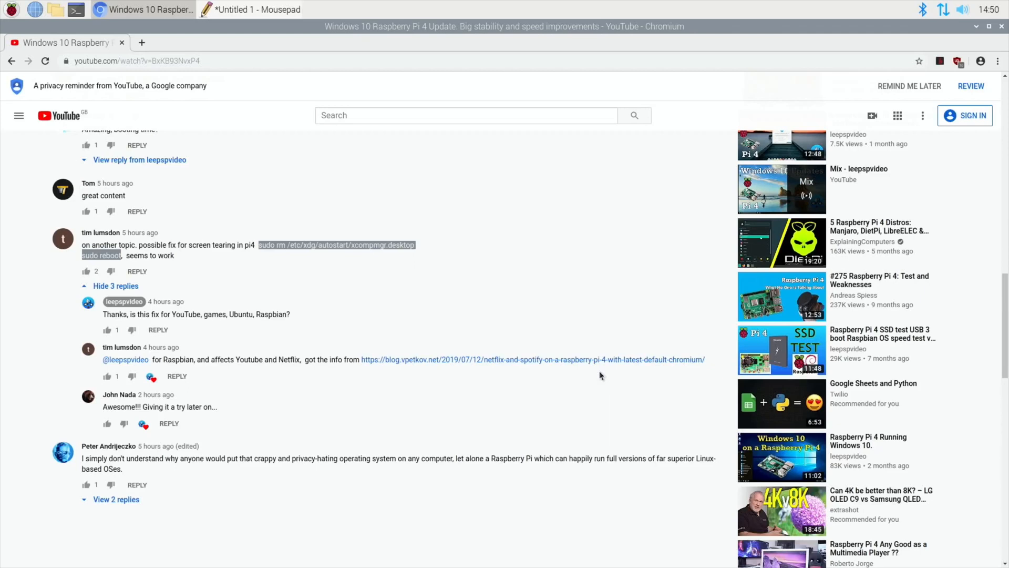
mouse_move(577, 190)
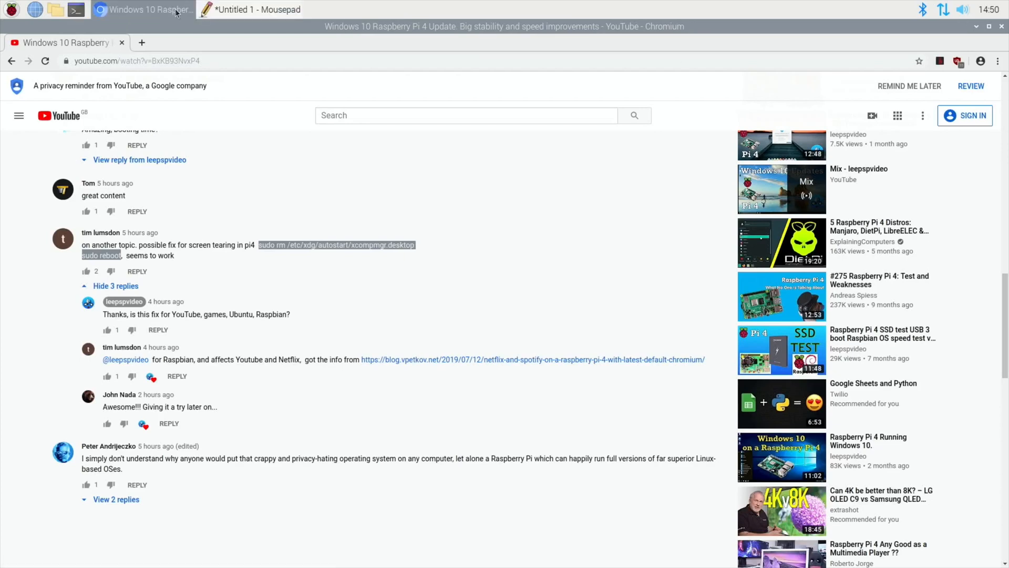
Start a new LXTerminal window and return to Chromium.
click(251, 10)
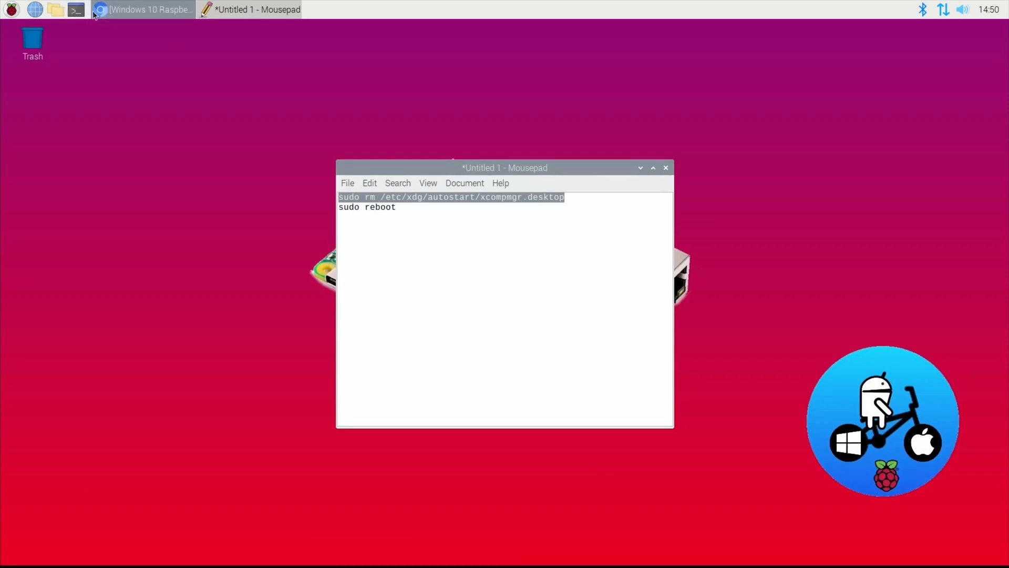
click(76, 10)
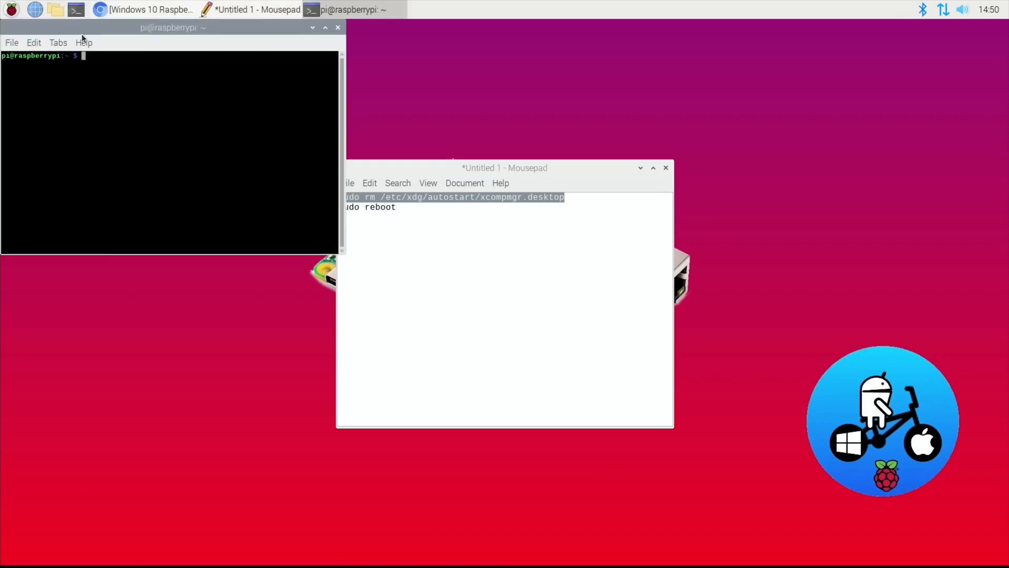
click(144, 10)
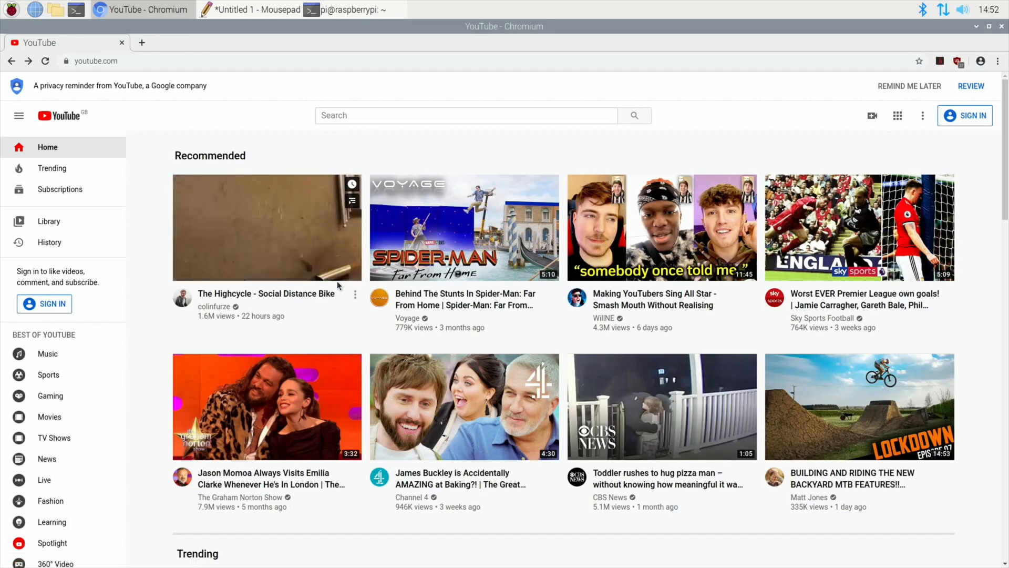
mouse_move(266, 227)
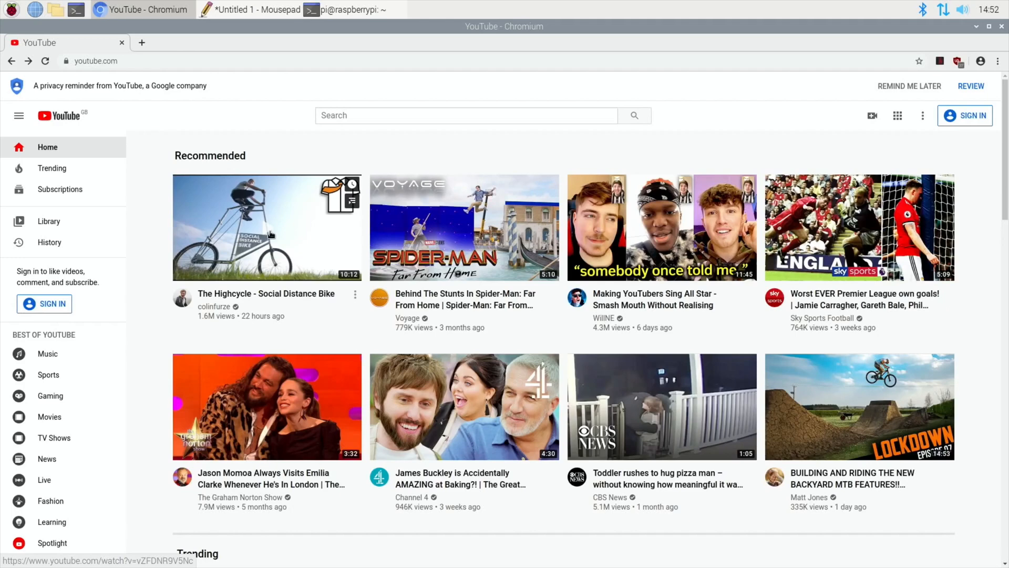
Play The Highcycle - Social Distance Bike video at 1080p50 quality.
click(266, 227)
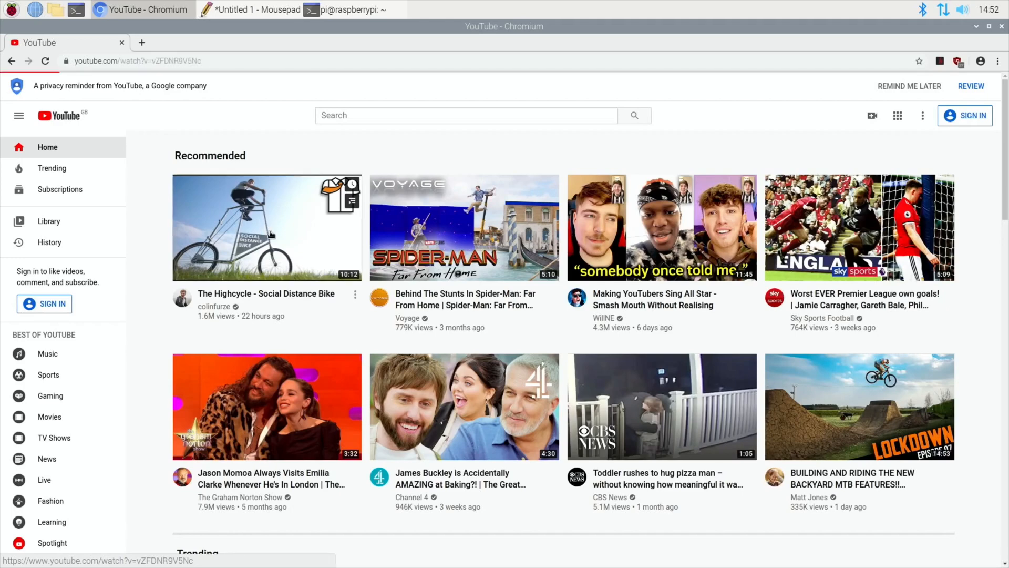
click(266, 227)
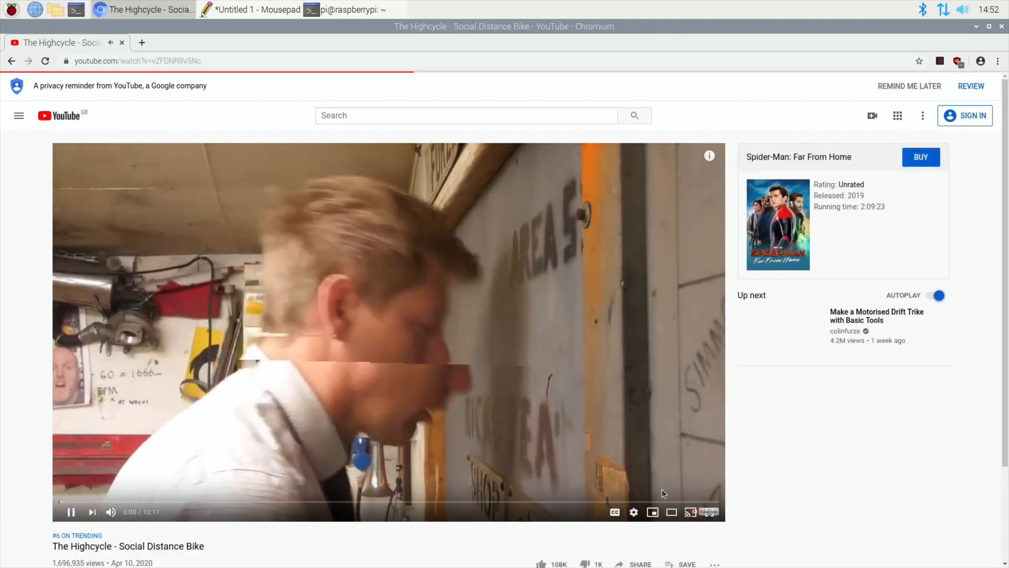
click(633, 511)
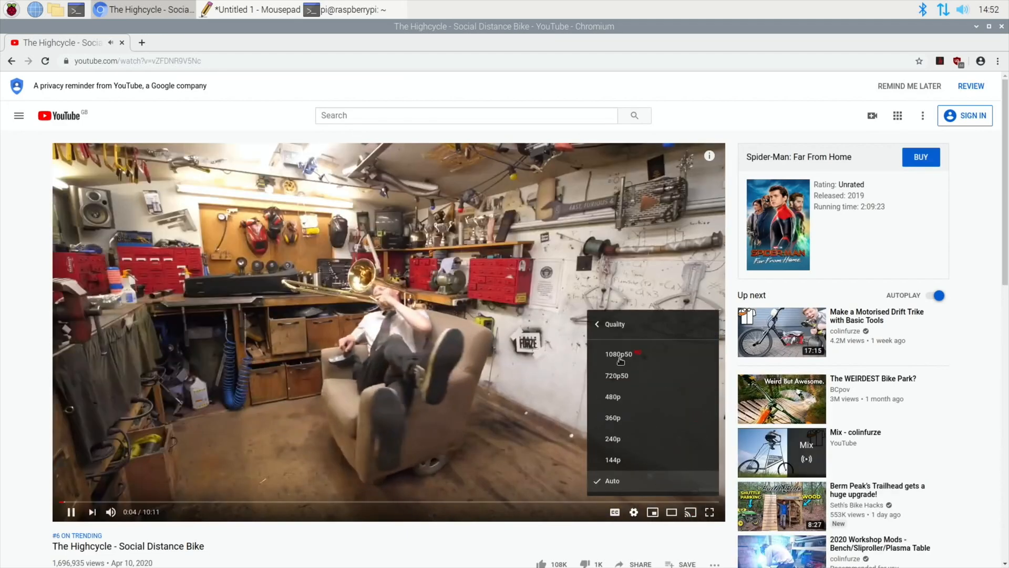
click(618, 355)
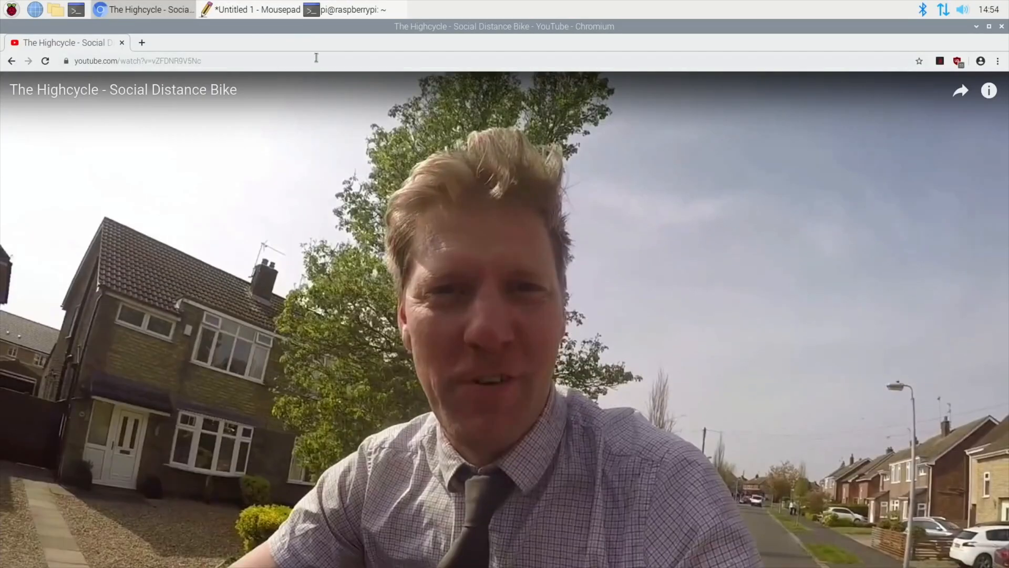
Run 'sudo rm /etc/xdg/autostart/xcompmgr.desktop' then 'sudo reboot' in the terminal.
click(348, 9)
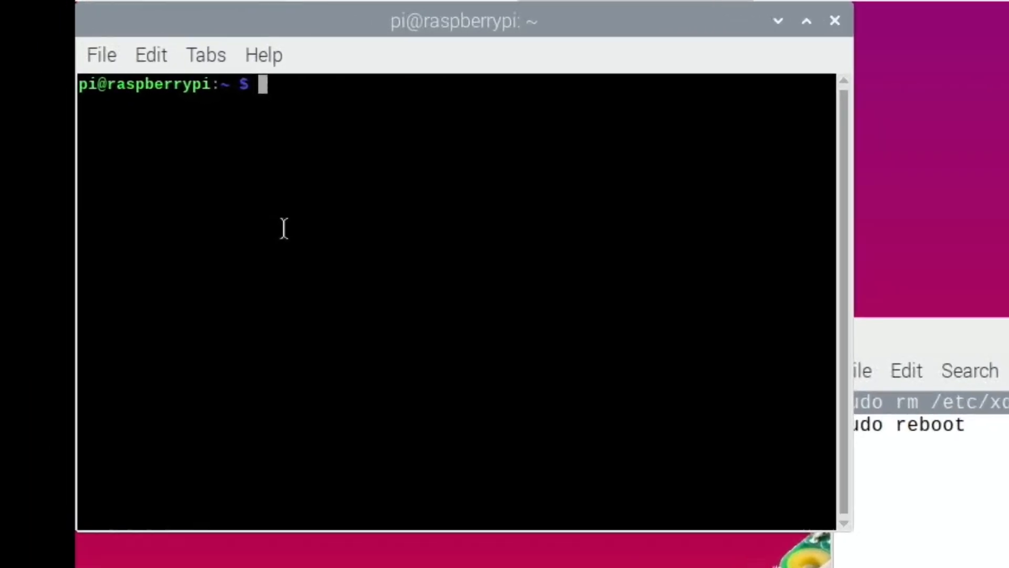
right_click(283, 228)
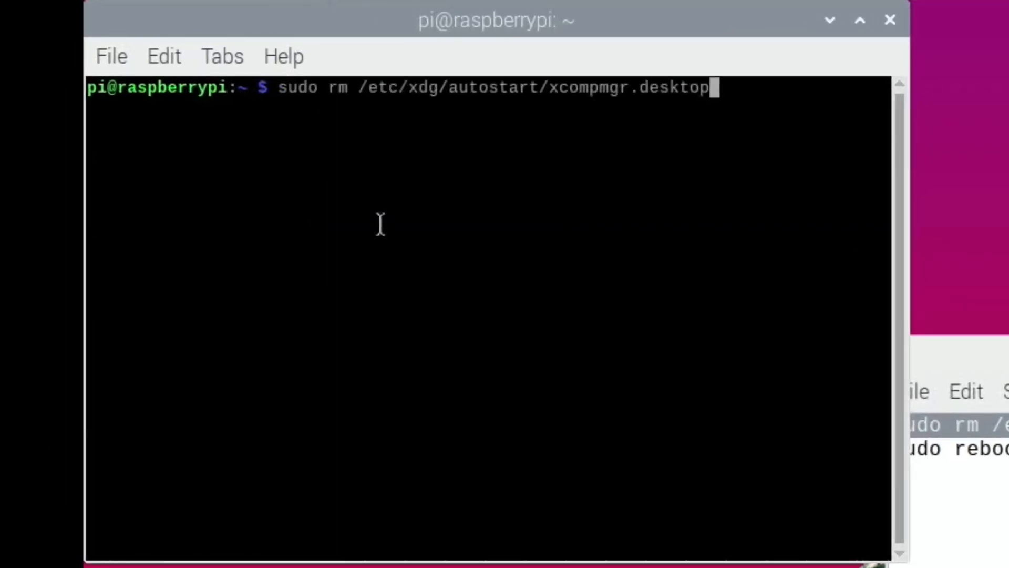
key(Return)
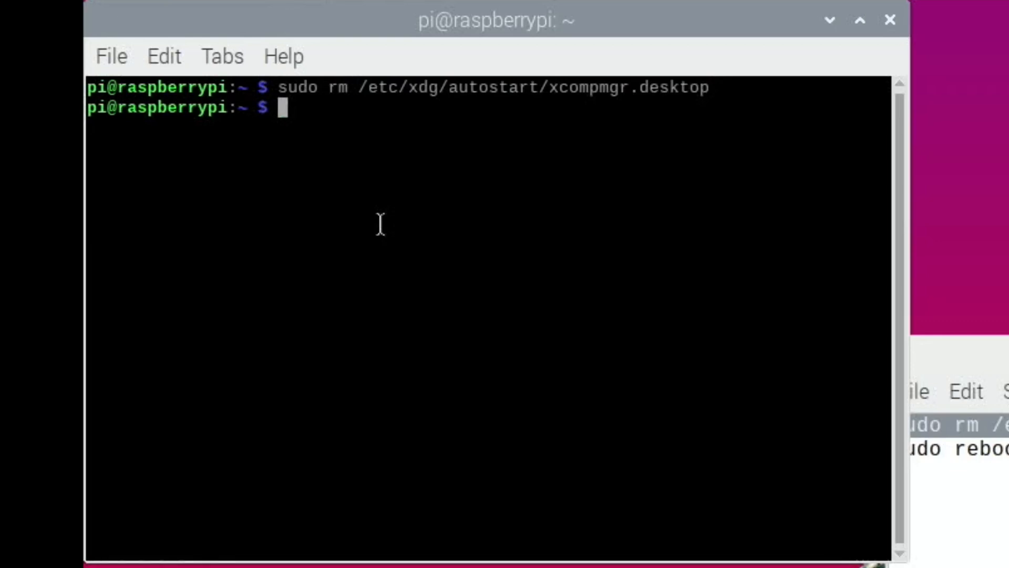
text(sudo reboot)
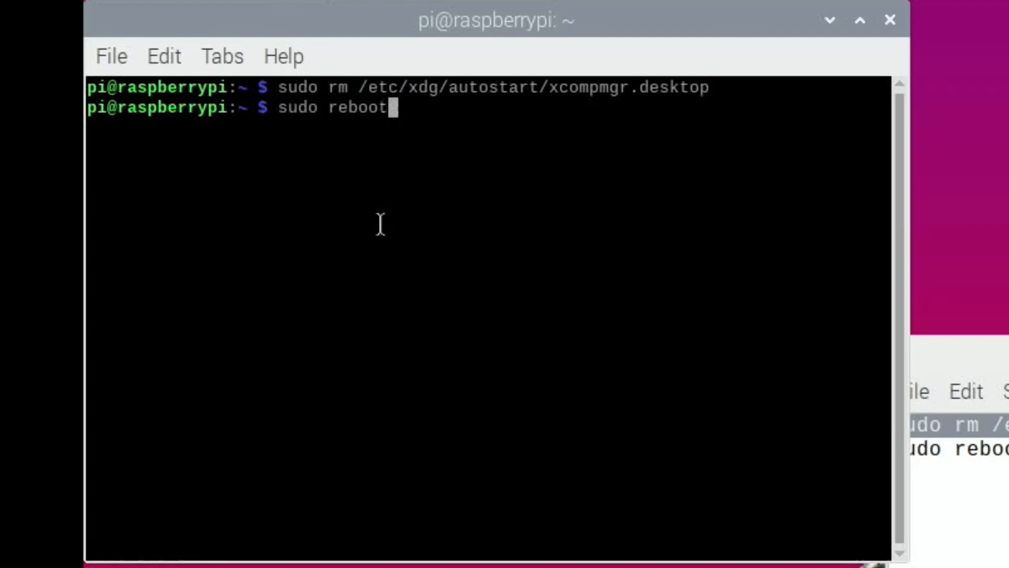
key(Return)
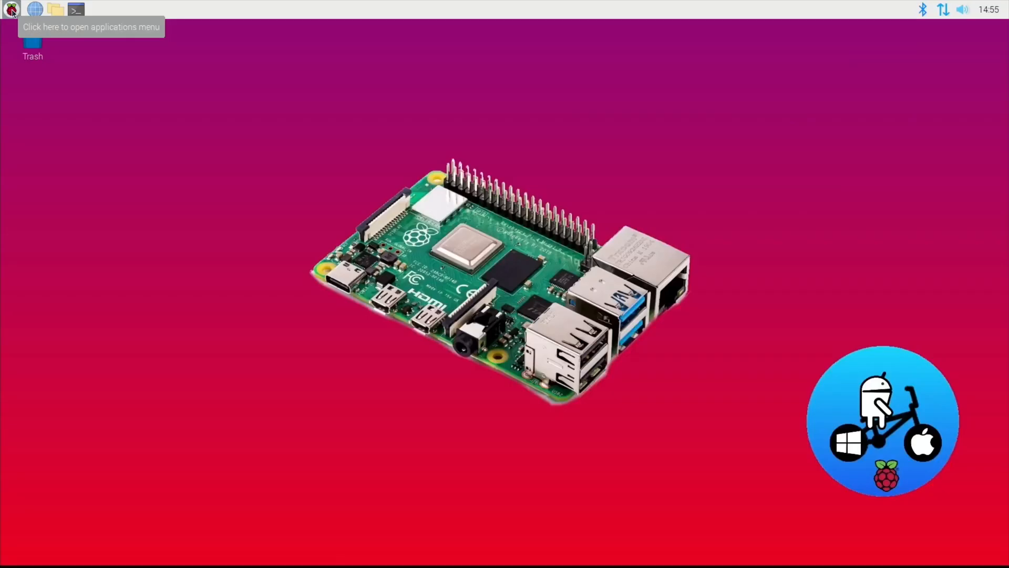
mouse_move(3, 42)
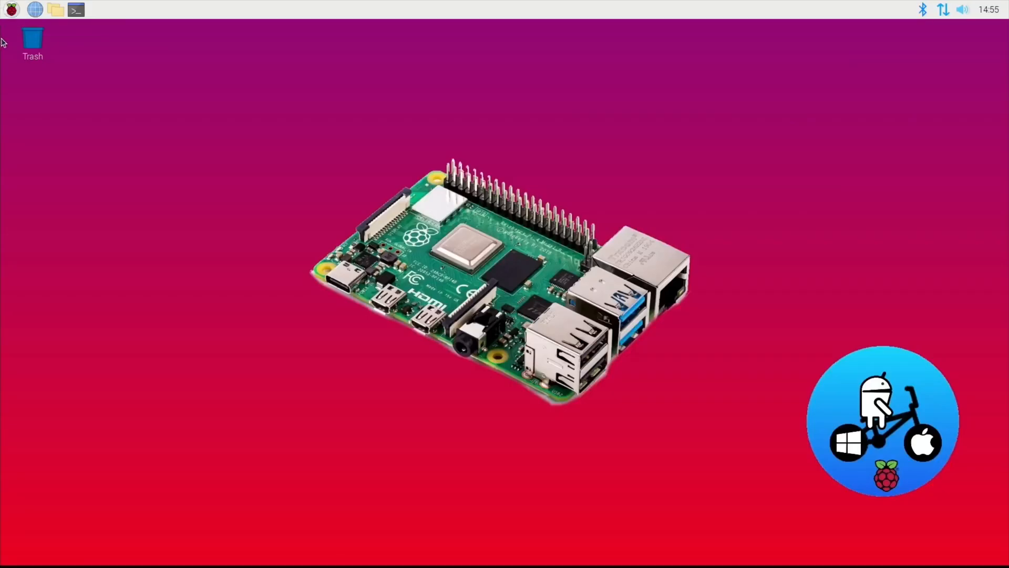
mouse_move(11, 10)
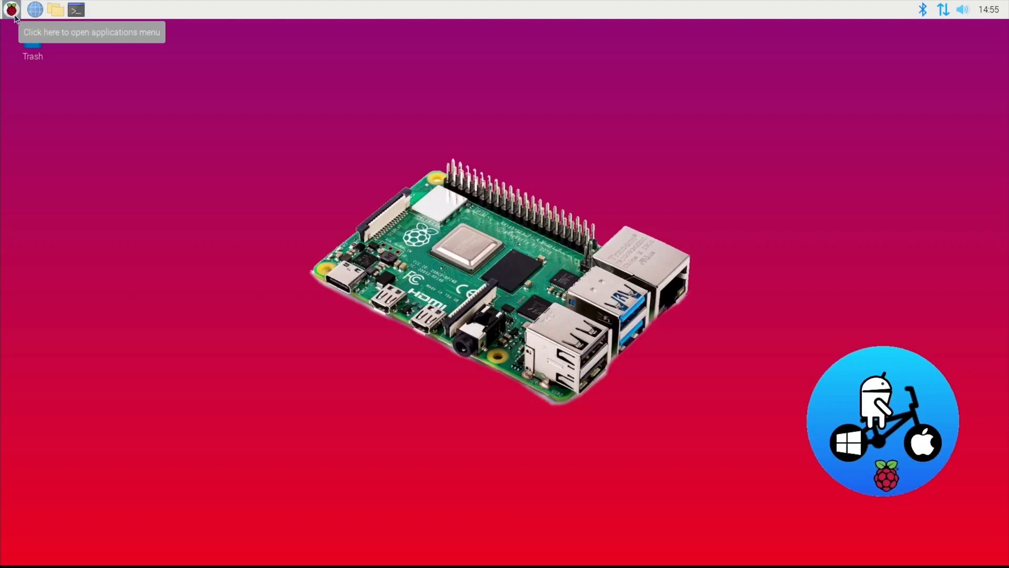
mouse_move(35, 9)
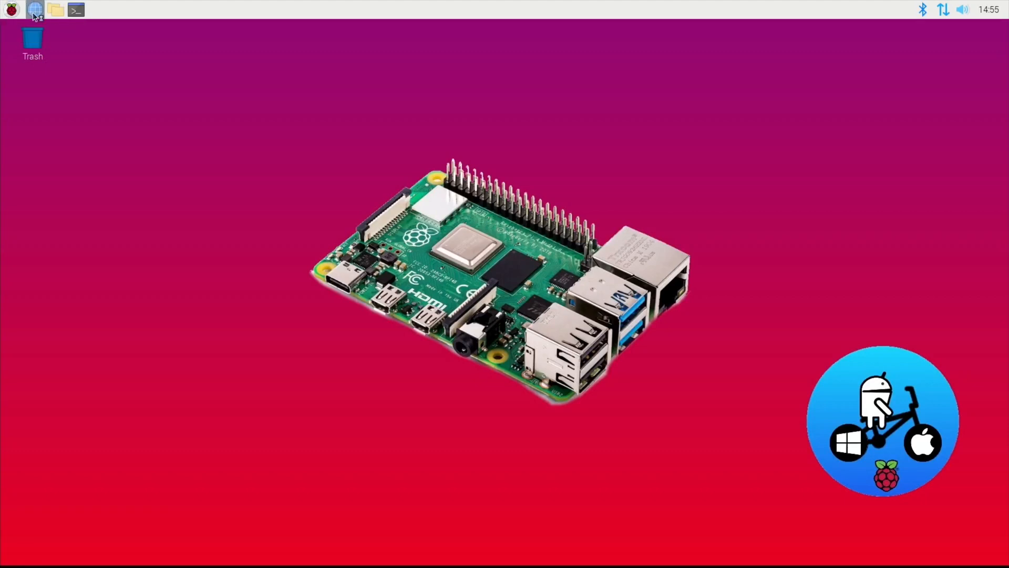
Launch Chromium from the taskbar after the reboot.
click(36, 9)
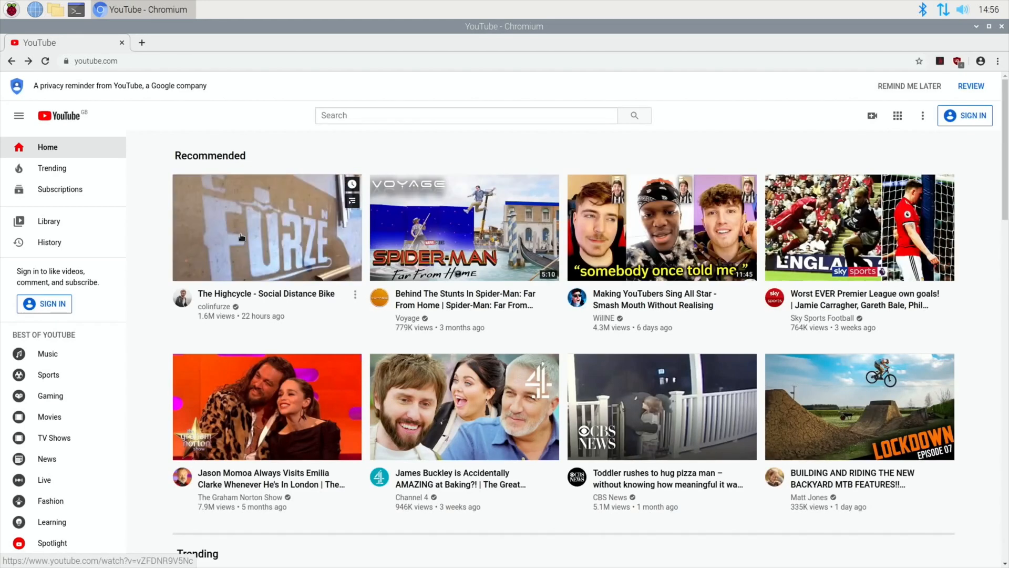
Play The Highcycle - Social Distance Bike video full screen again.
click(265, 227)
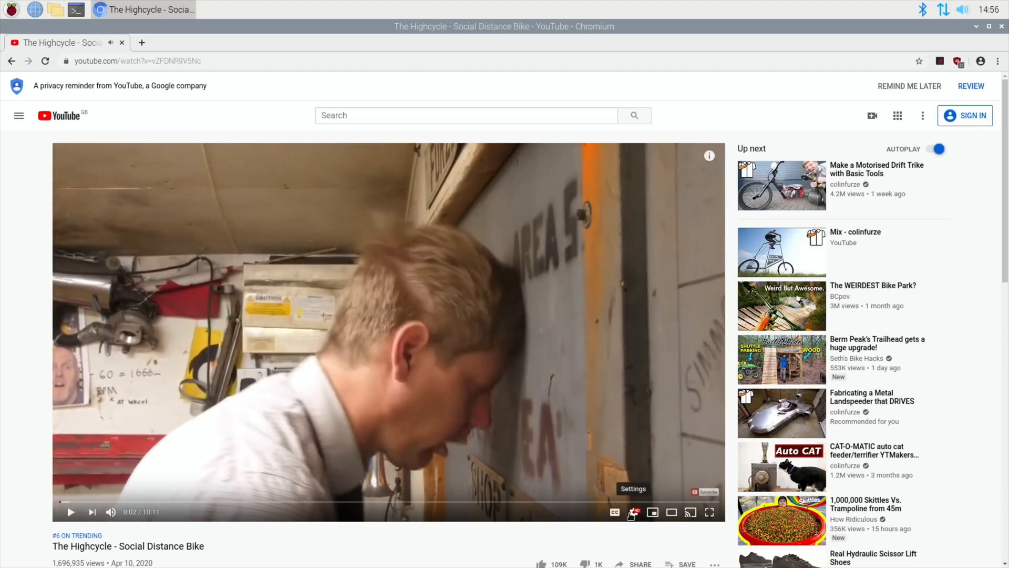
click(633, 512)
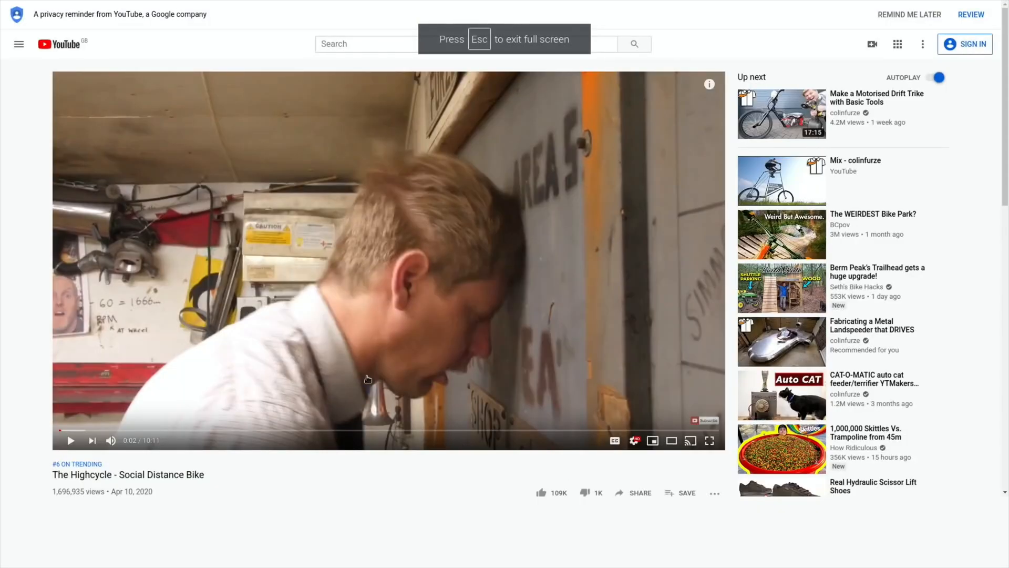
mouse_move(71, 447)
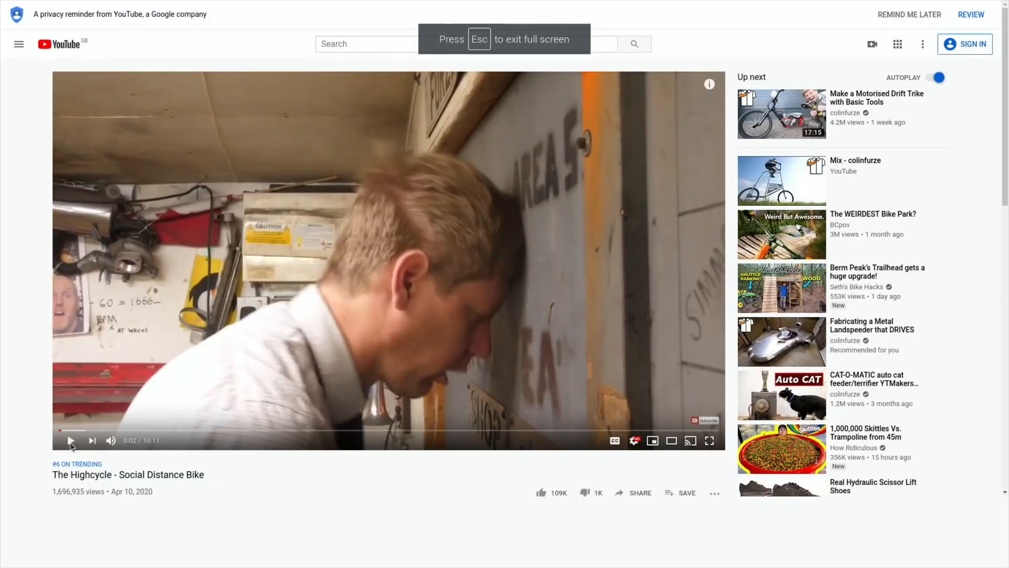
click(710, 441)
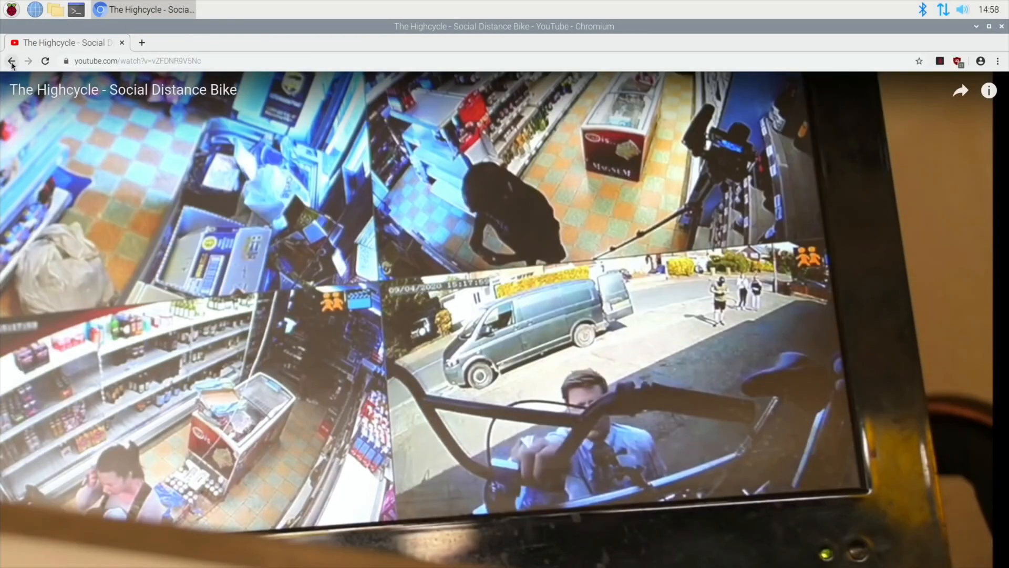
Search YouTube for 'bboy' and go to the leepspvideo channel page.
click(11, 61)
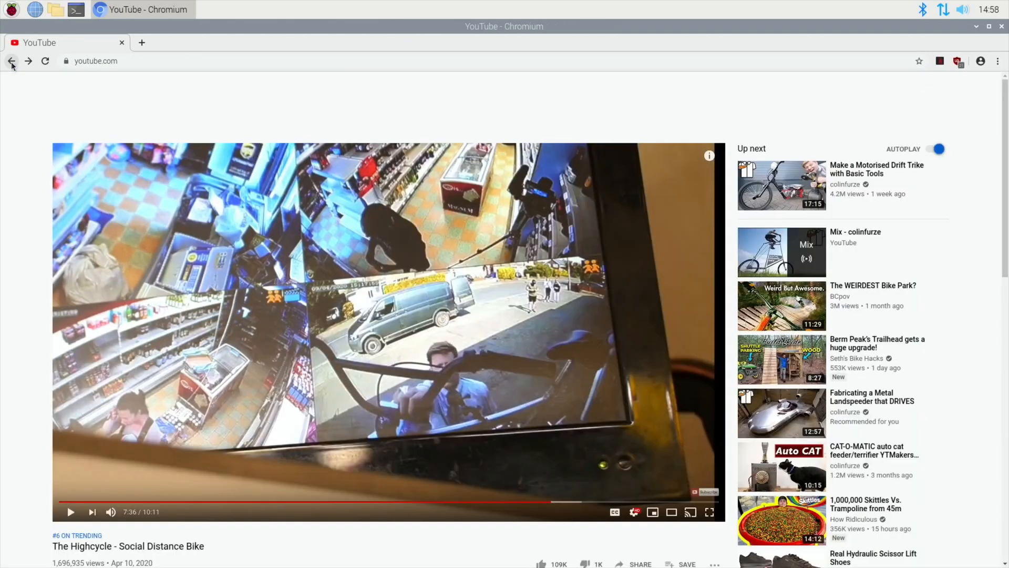
click(11, 61)
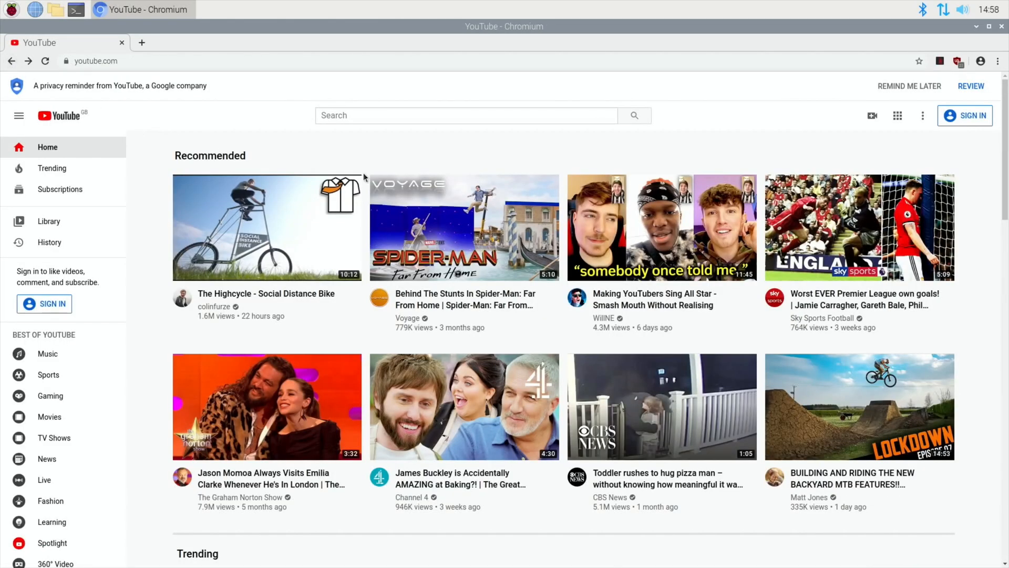
click(451, 115)
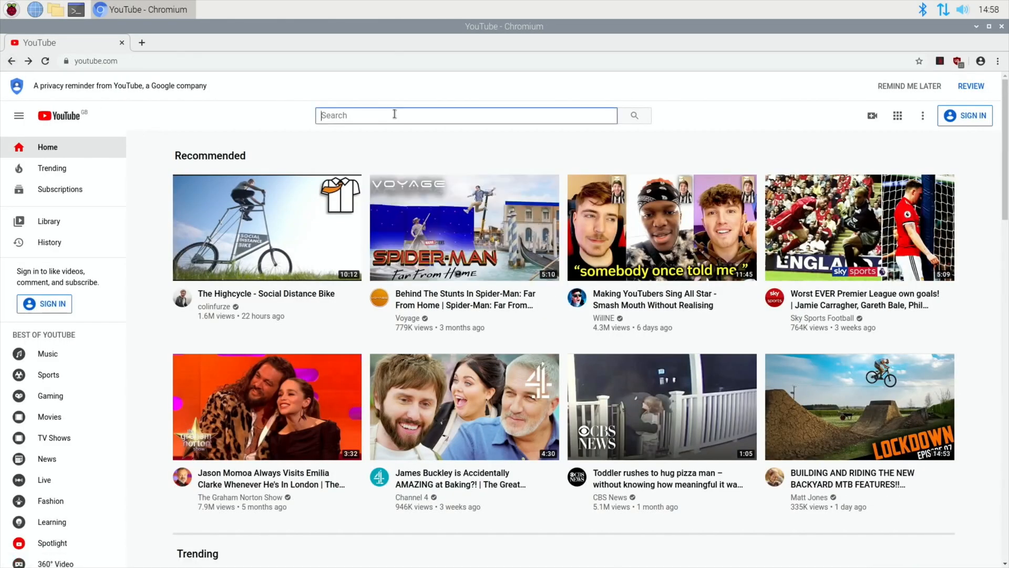
text(bbo)
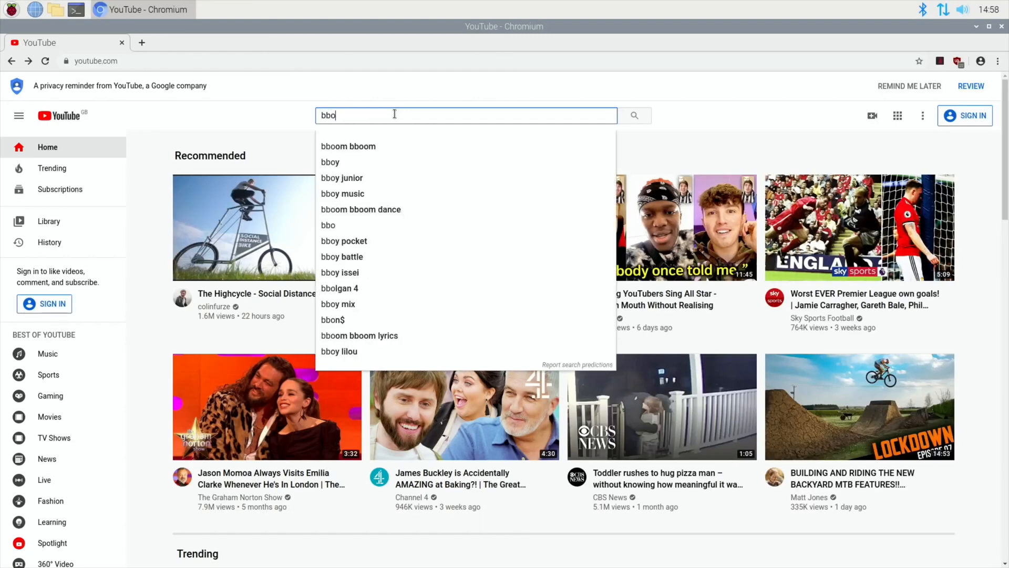
click(330, 161)
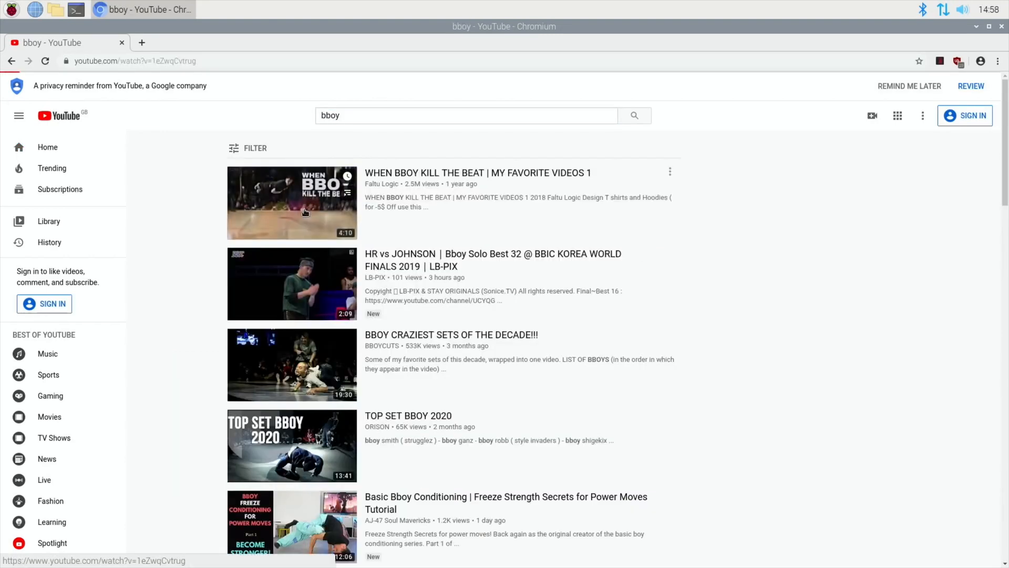
click(291, 203)
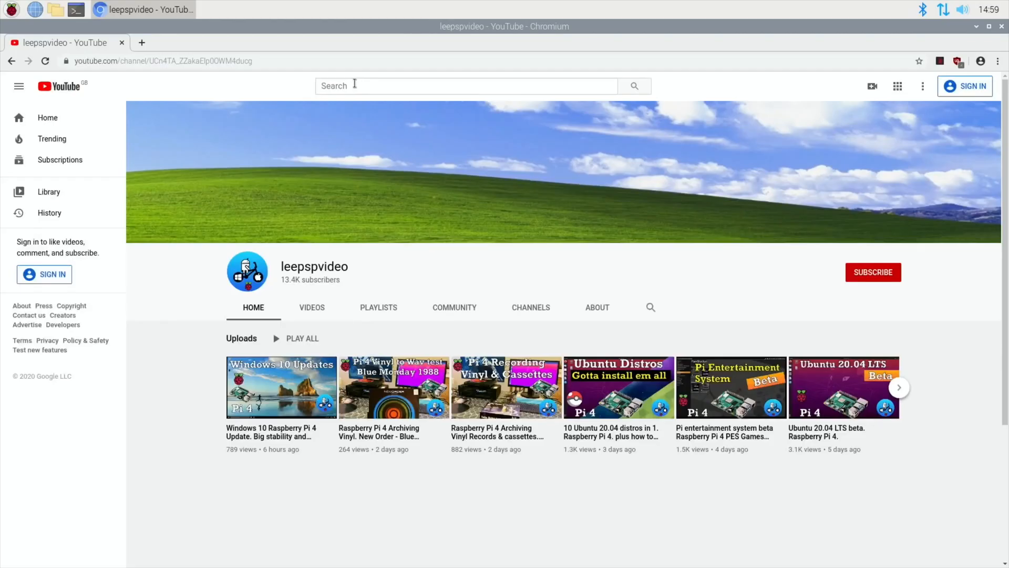
Search 'stadia', watch the Monster Energy Supercross gameplay video, then leave full screen.
text(sta)
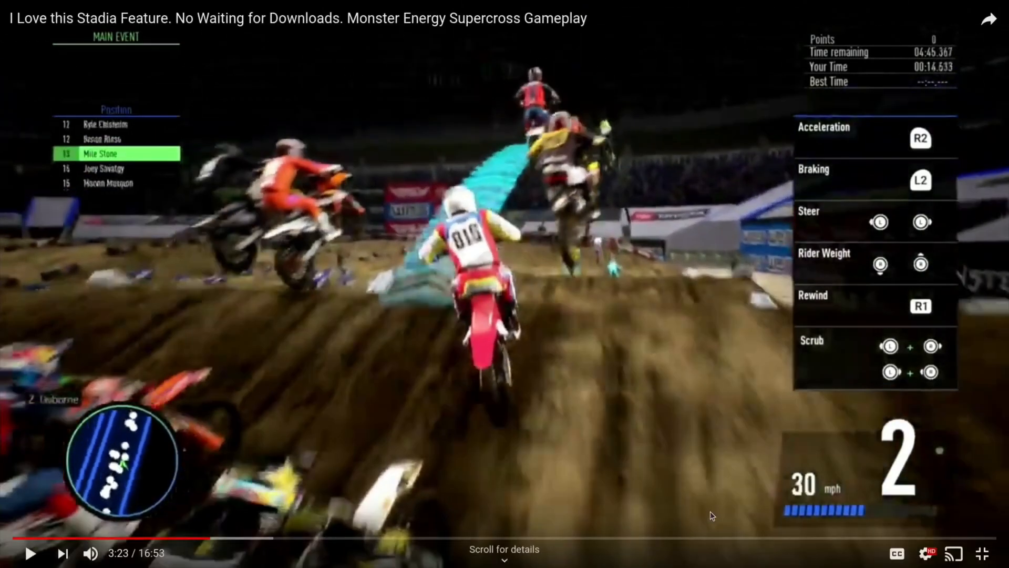
key(Escape)
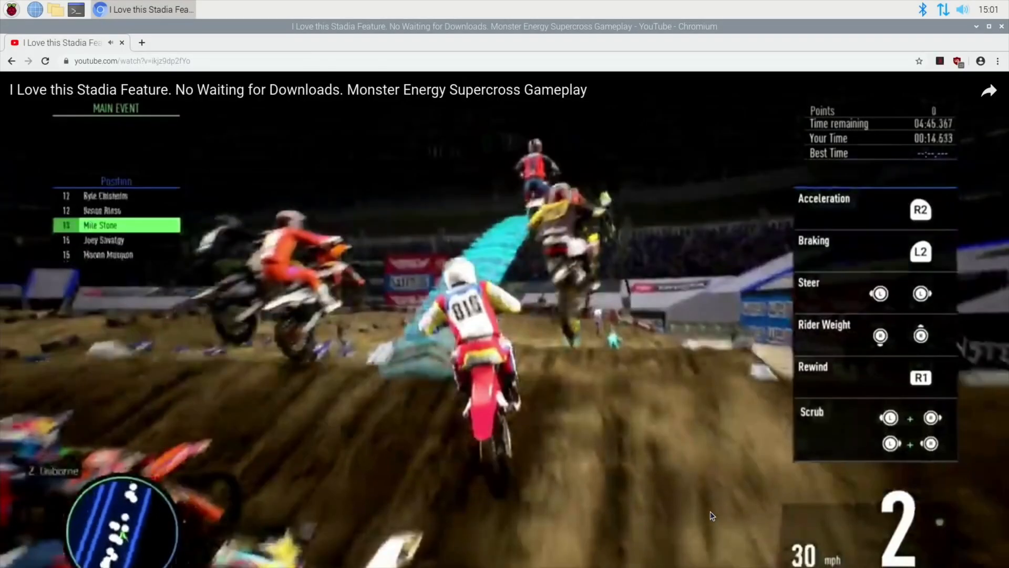